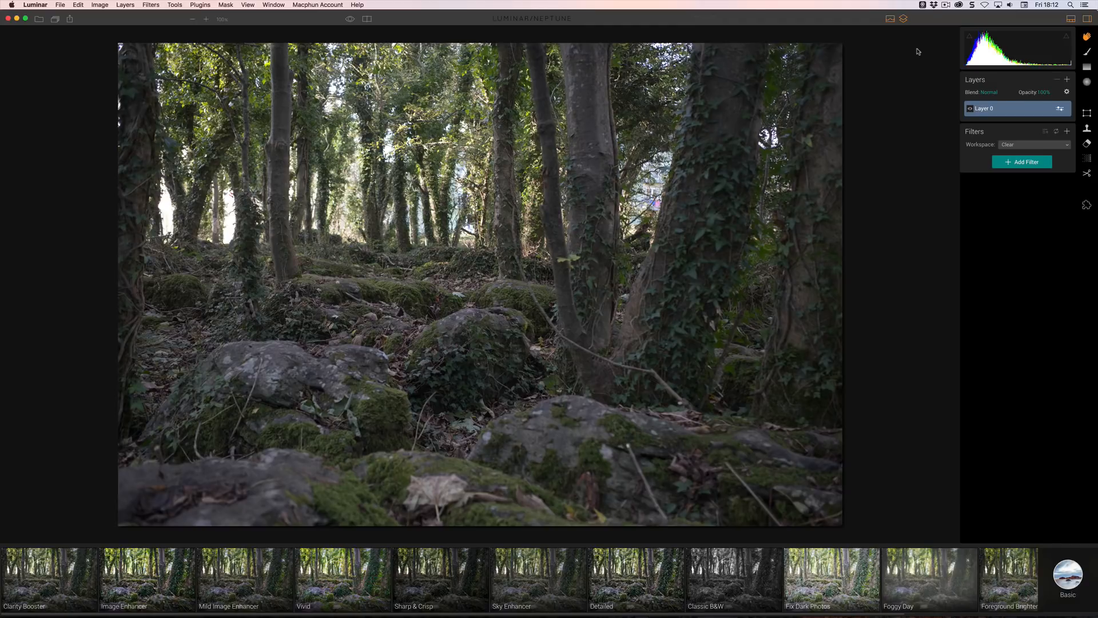
pyautogui.moveTo(712, 116)
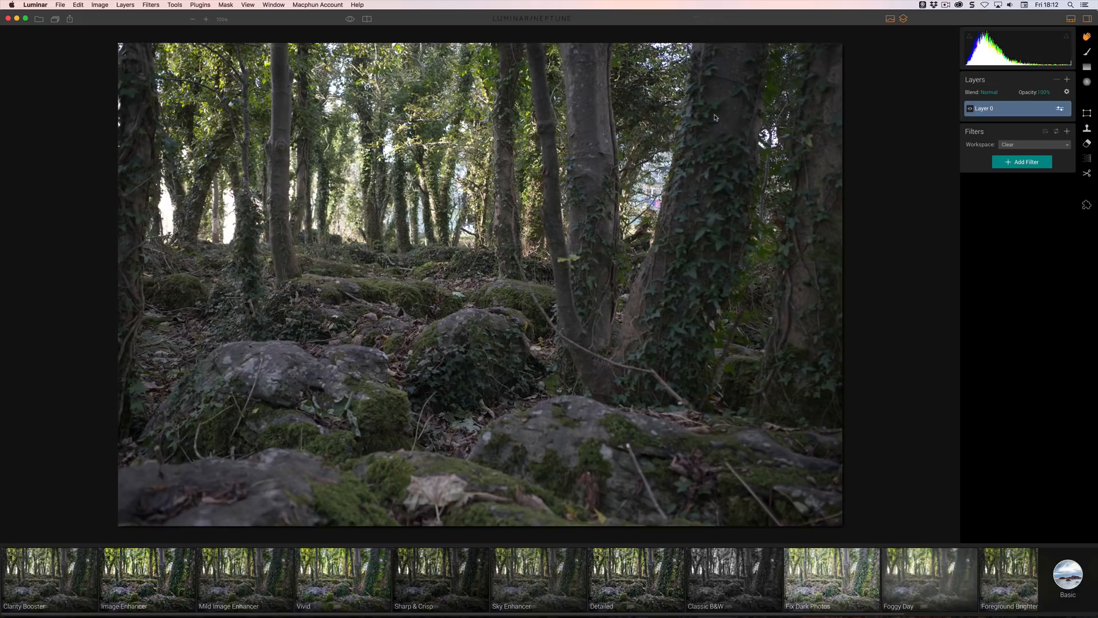
# Switch to Exposure X3 and open the Folders panel's + menu for bookmarks and collections.
pyautogui.press('cmd+tab')
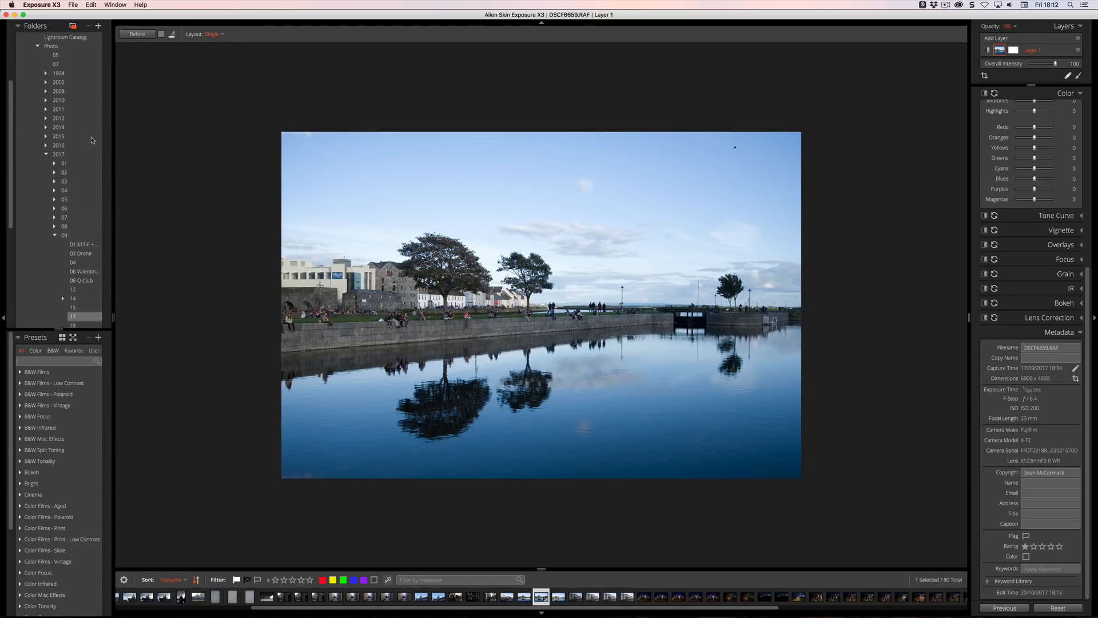
pyautogui.click(98, 53)
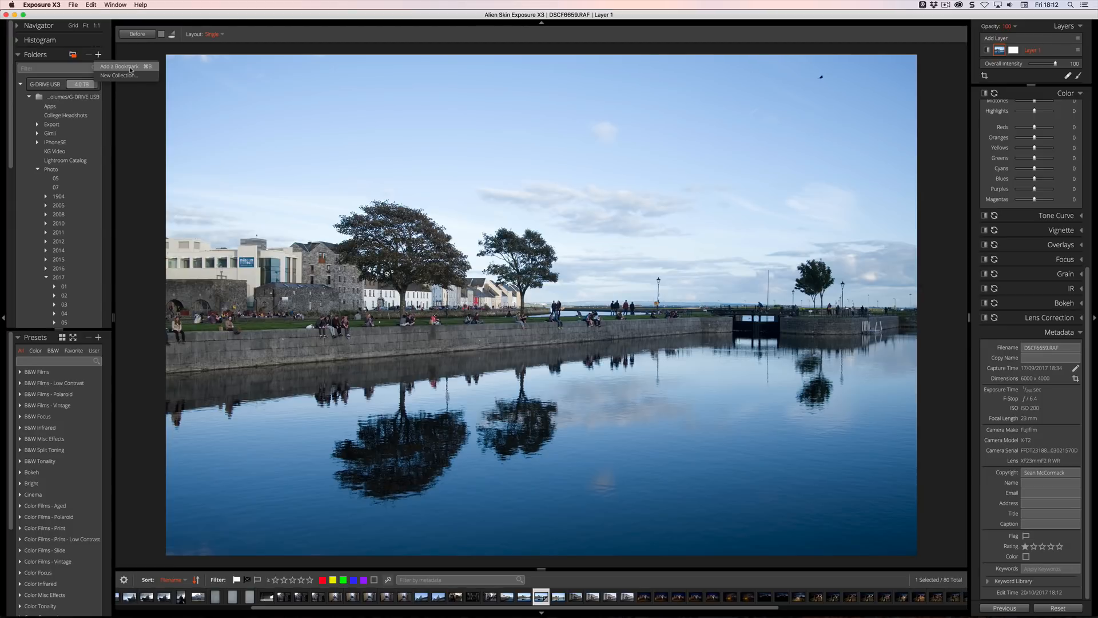
pyautogui.moveTo(126, 75)
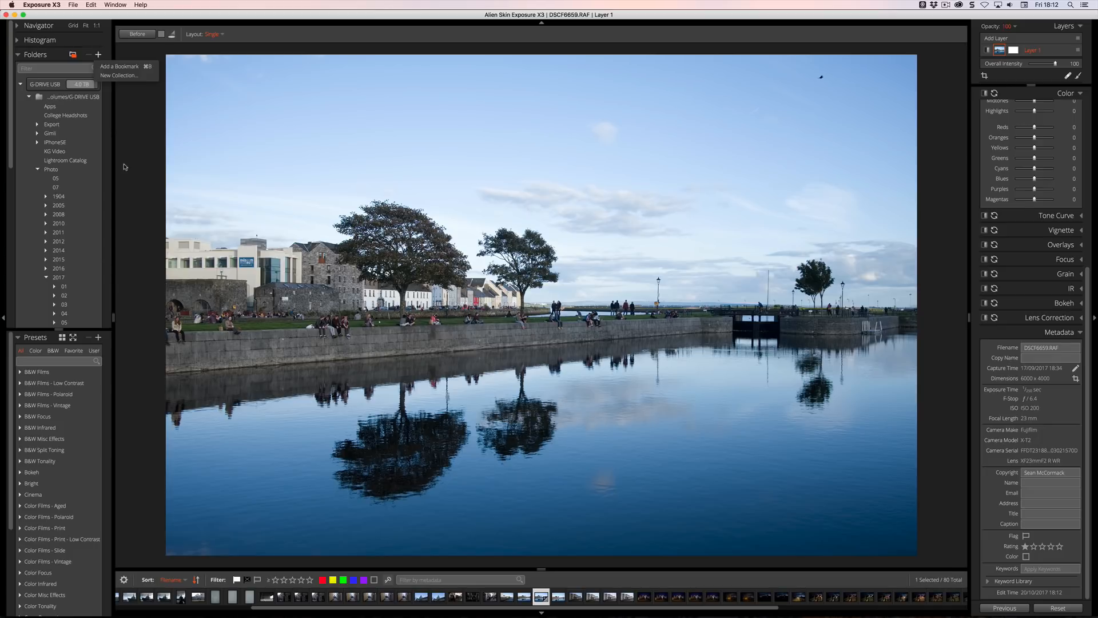
pyautogui.moveTo(168, 162)
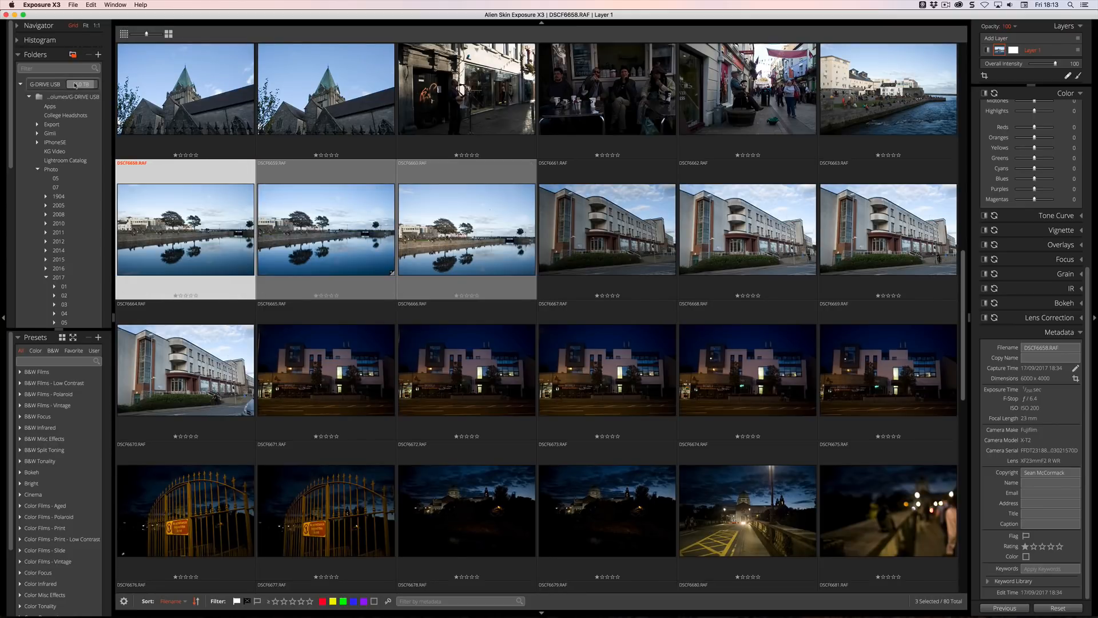
# Add the three selected reflection photos to a new collection named Water.
pyautogui.rightClick(466, 230)
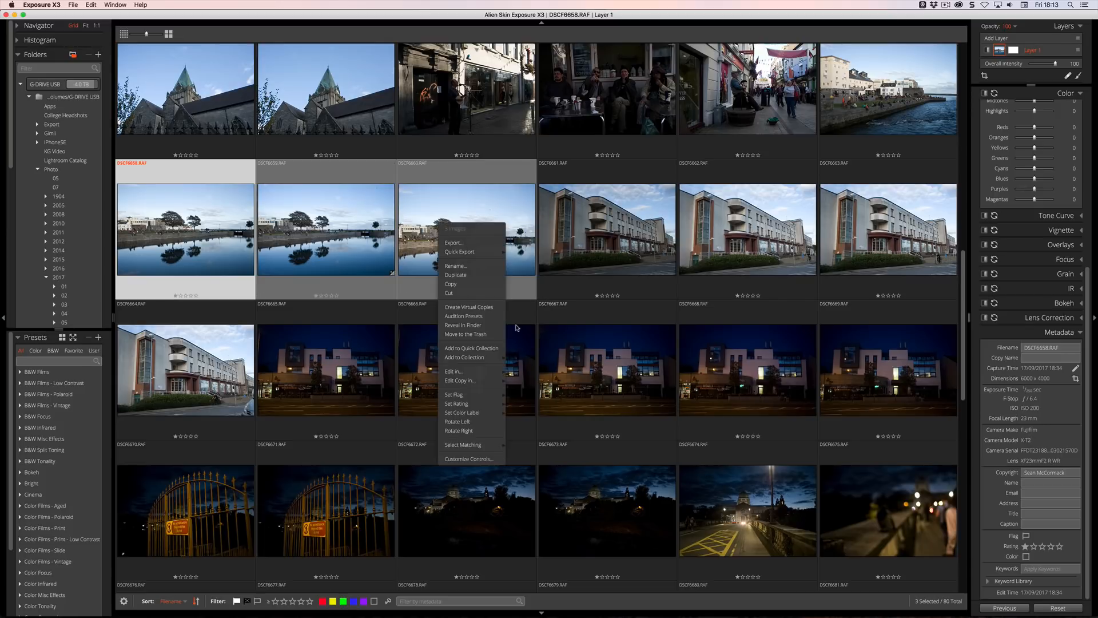
pyautogui.moveTo(465, 357)
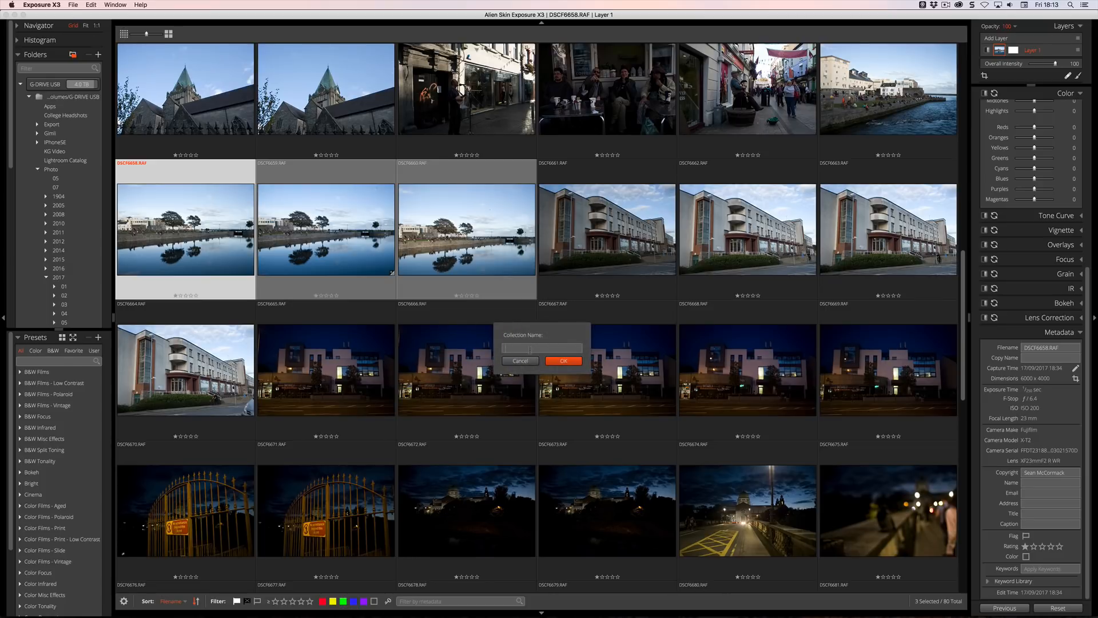
pyautogui.write('Watai')
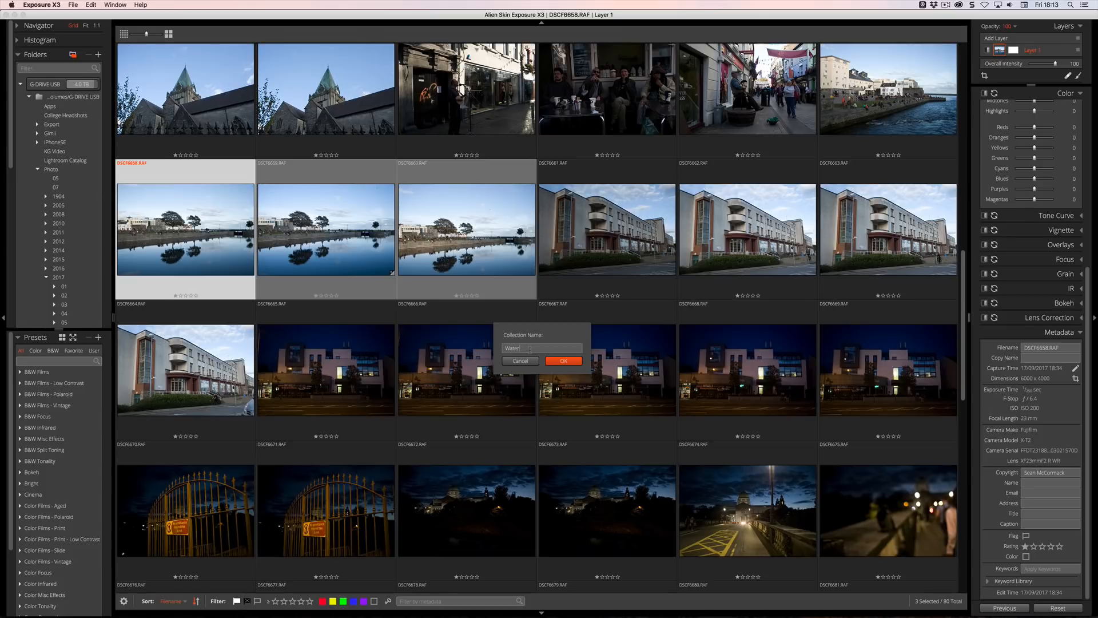
pyautogui.click(563, 360)
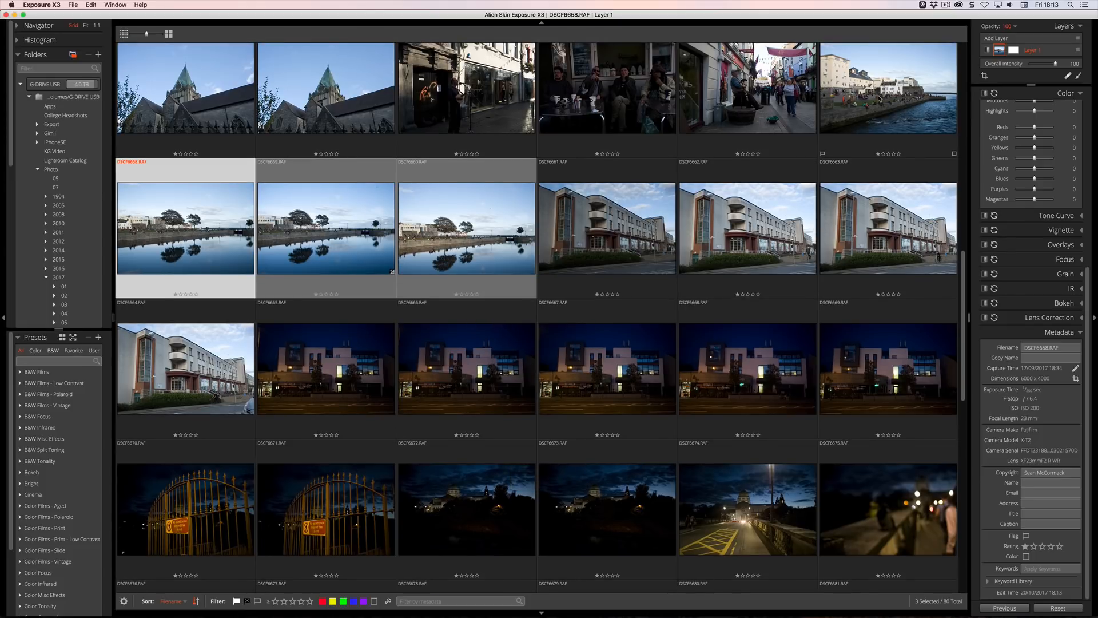
# Add the harbour photo to the Water collection too.
pyautogui.rightClick(888, 87)
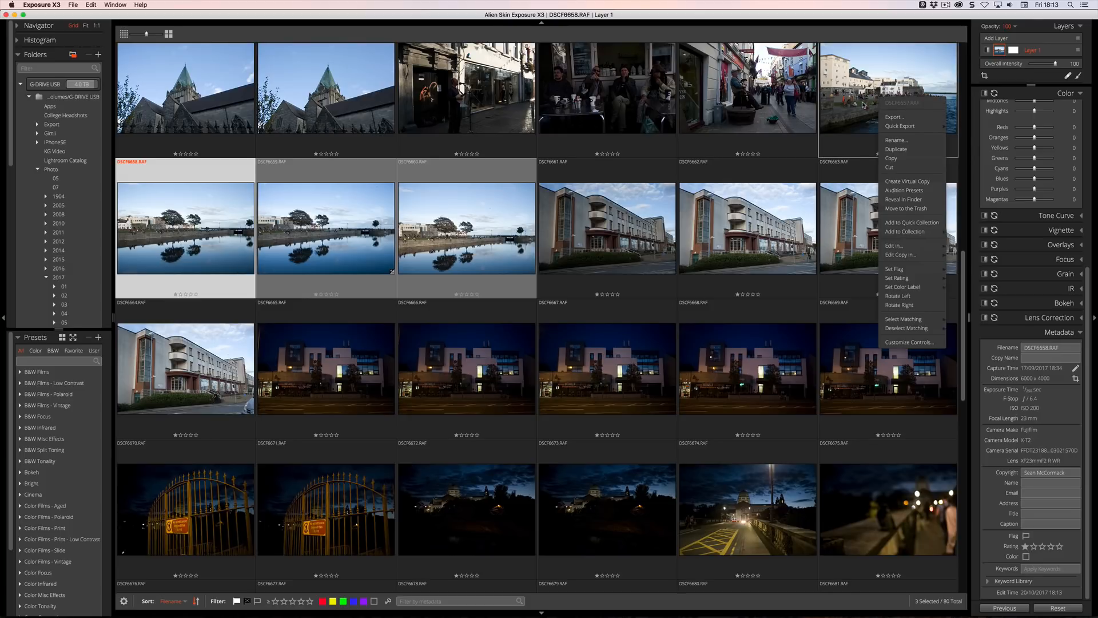
pyautogui.moveTo(68, 204)
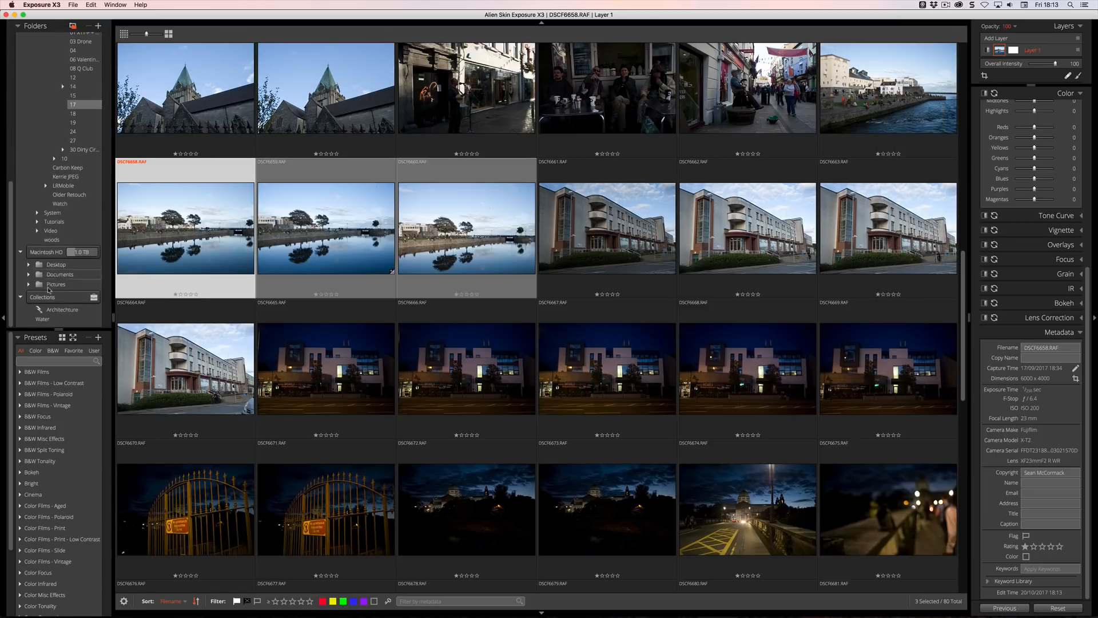
pyautogui.rightClick(42, 320)
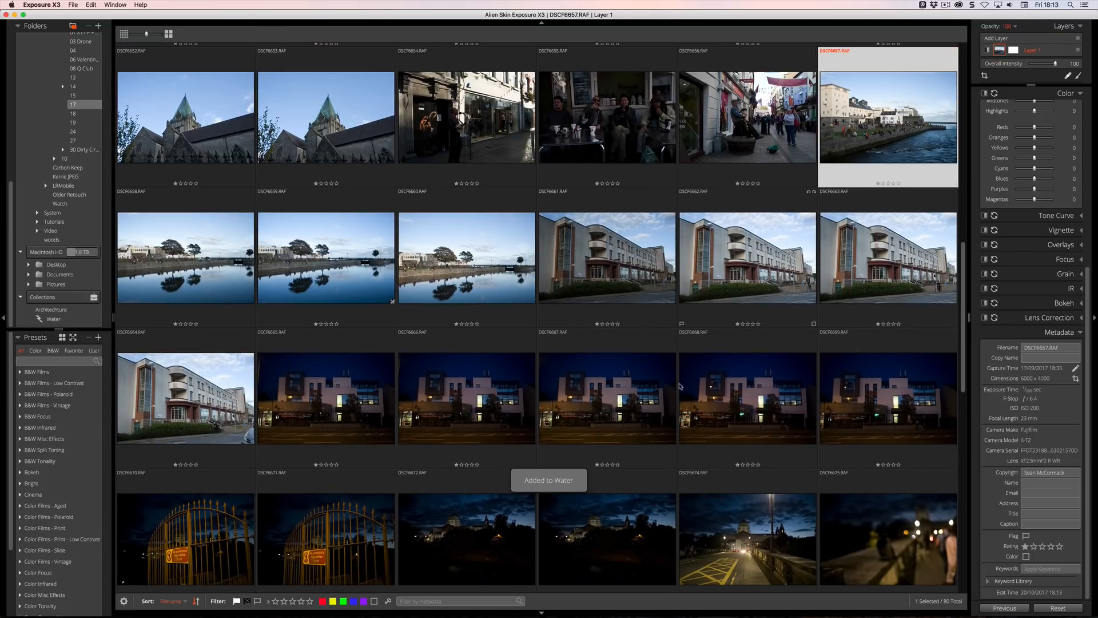
pyautogui.moveTo(728, 399)
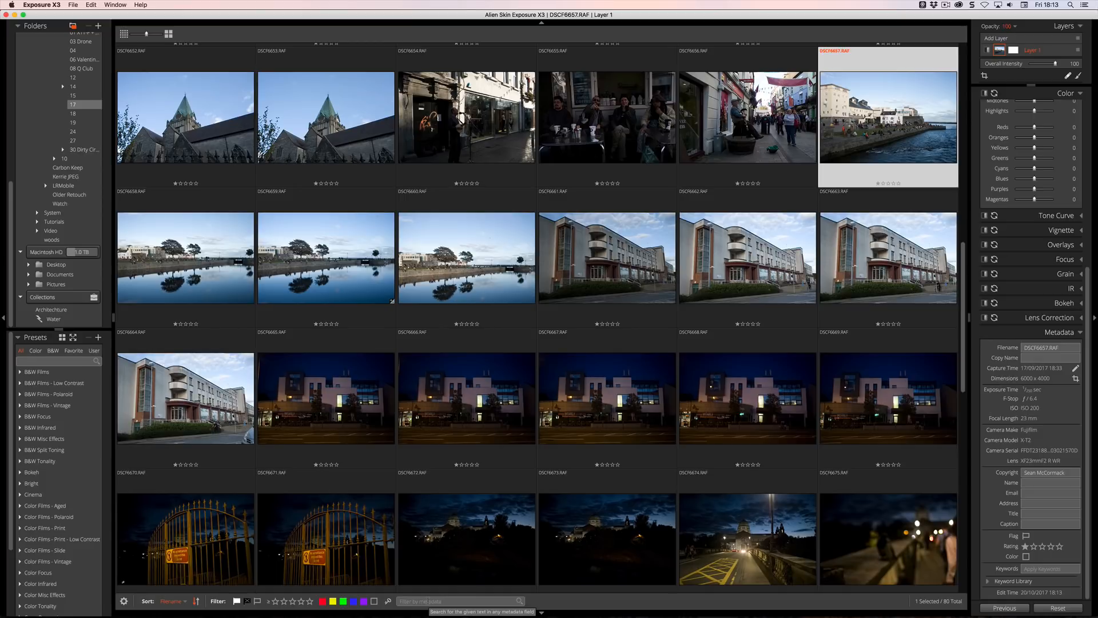
pyautogui.press('cmd+tab')
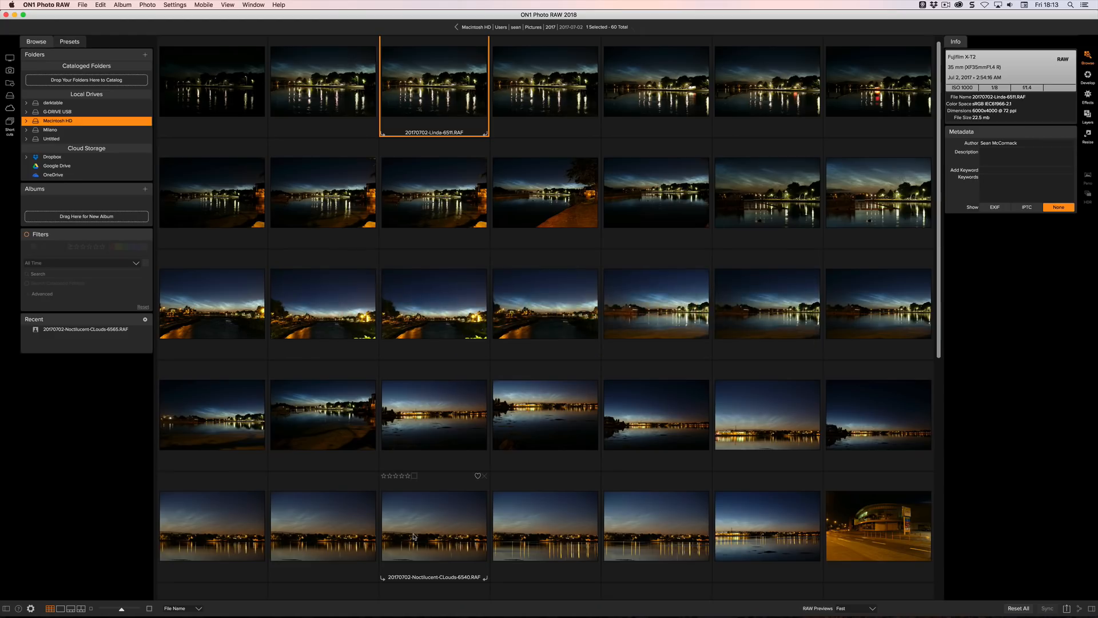
pyautogui.moveTo(456, 378)
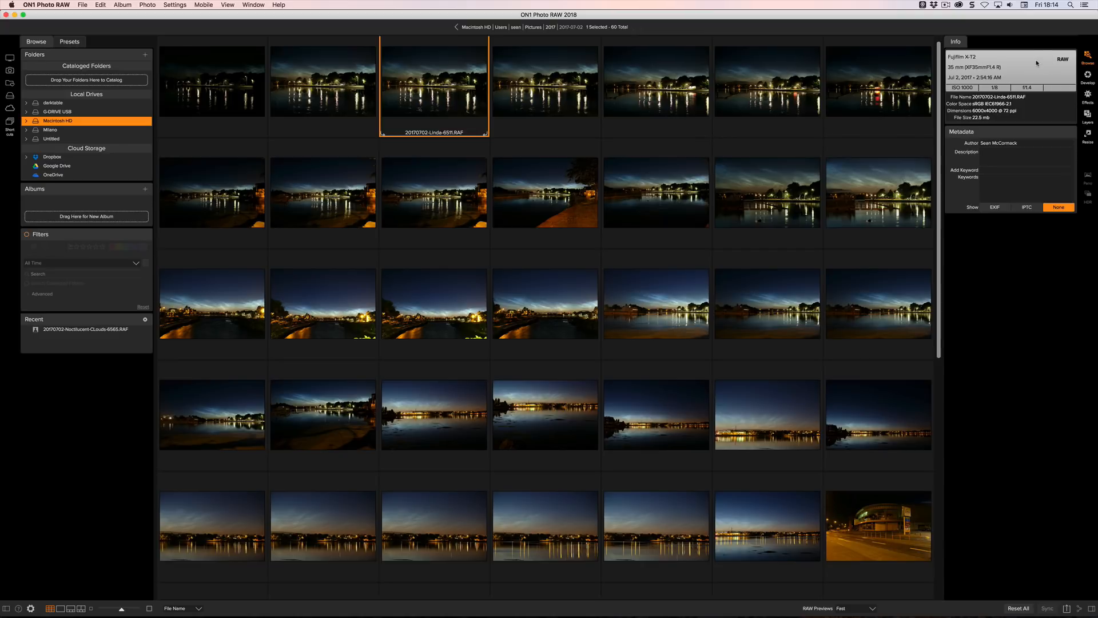
# Show the night lake photo's EXIF camera details, then switch to its IPTC fields.
pyautogui.click(1026, 152)
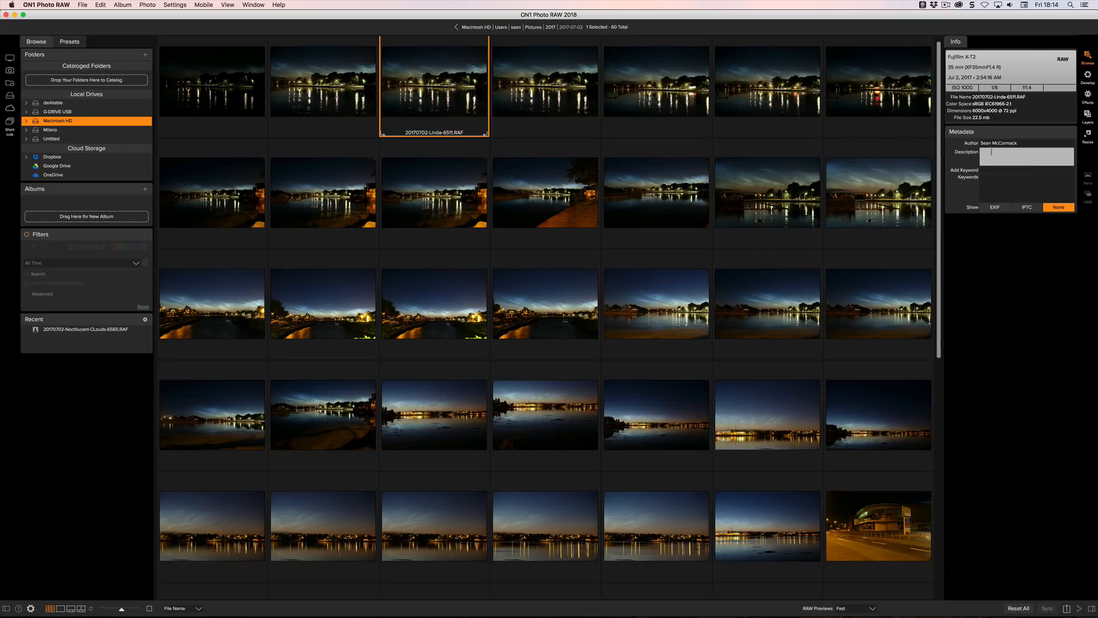
pyautogui.click(995, 207)
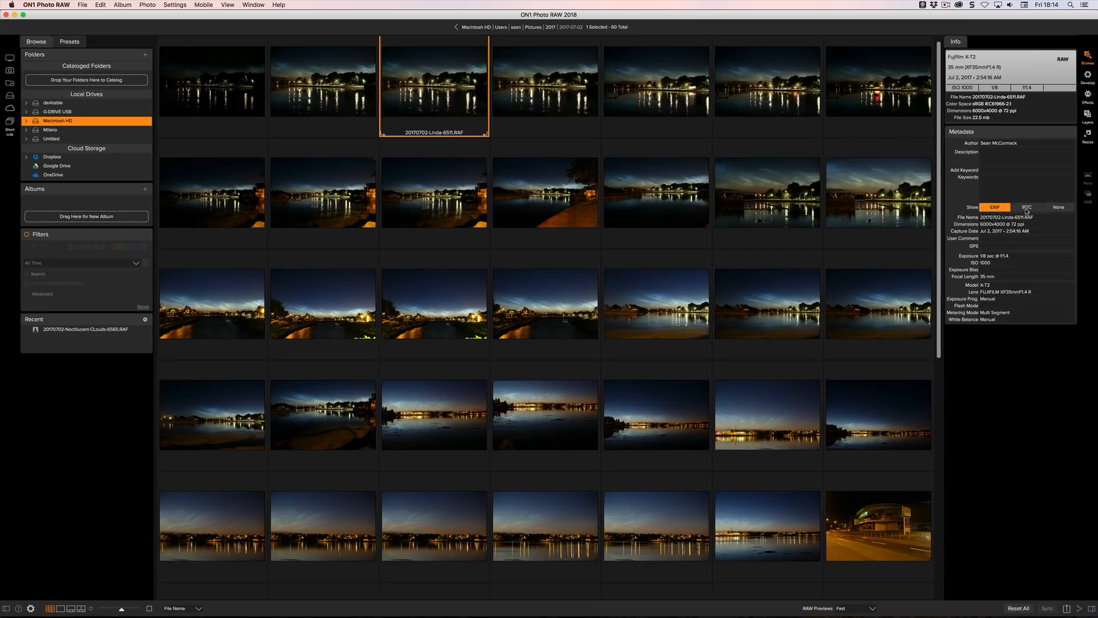
pyautogui.click(1027, 207)
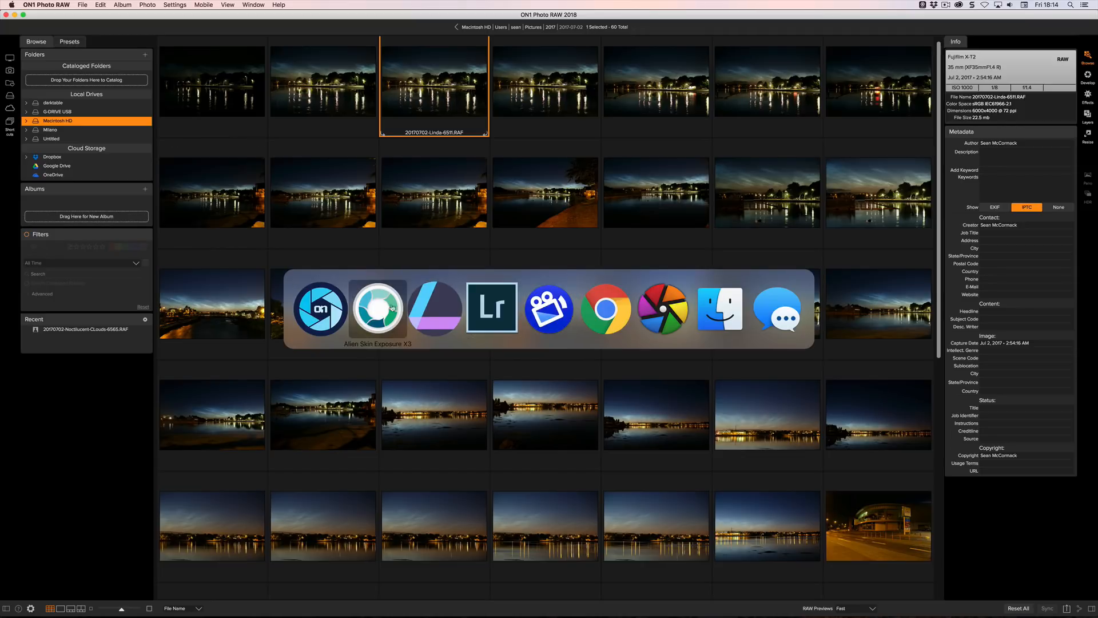
# Review a waterfront photo's metadata in Exposure X3, then move on to darktable.
pyautogui.click(377, 308)
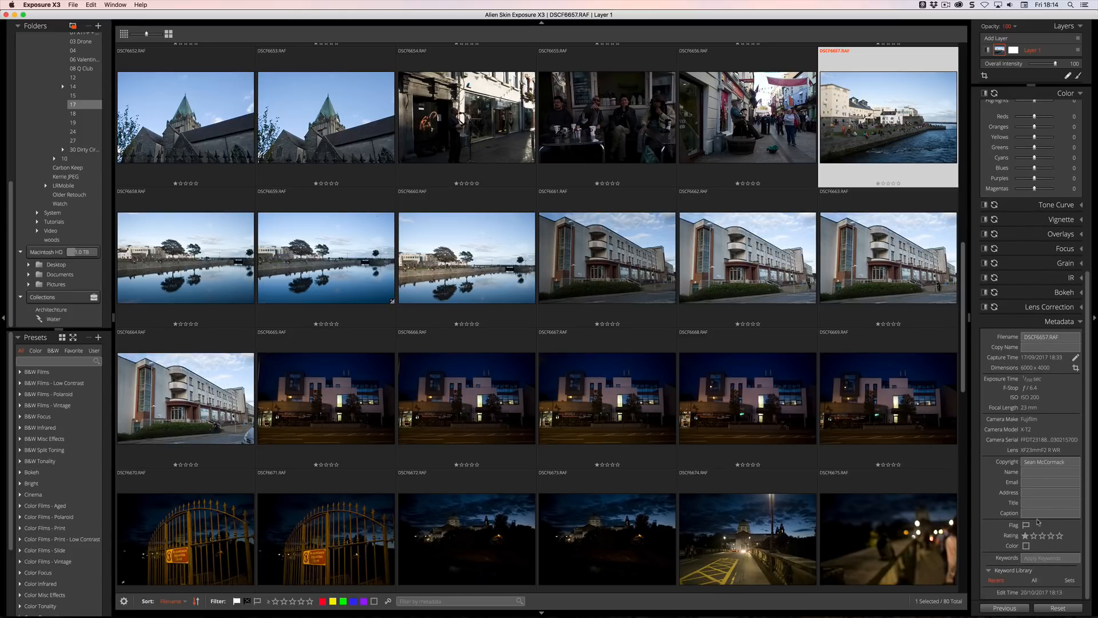
pyautogui.press('Cmd+Tab')
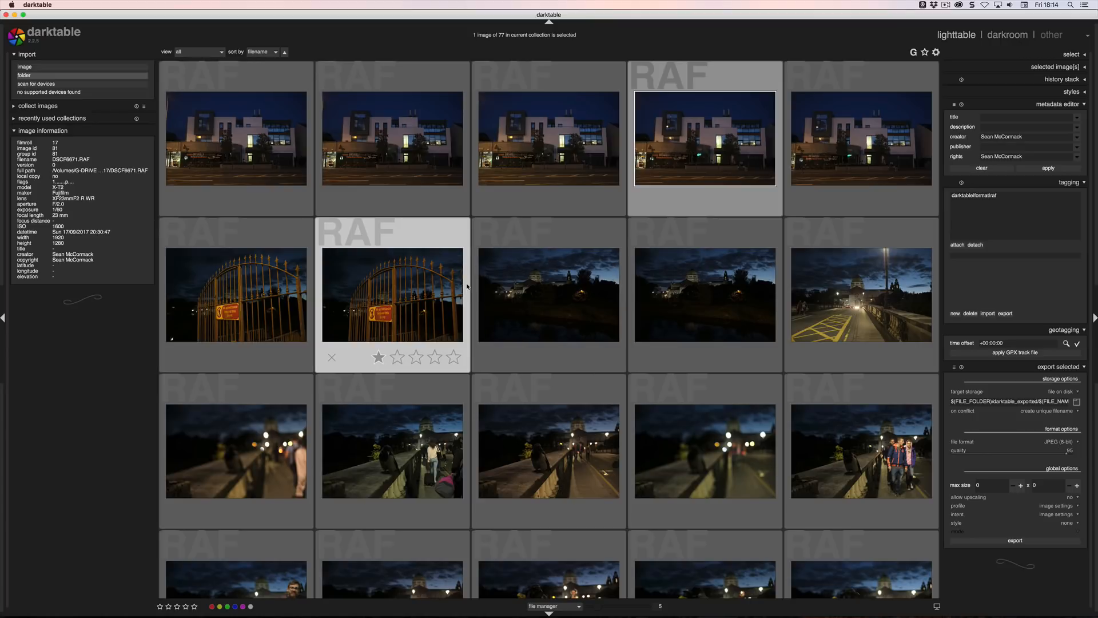
pyautogui.moveTo(111, 66)
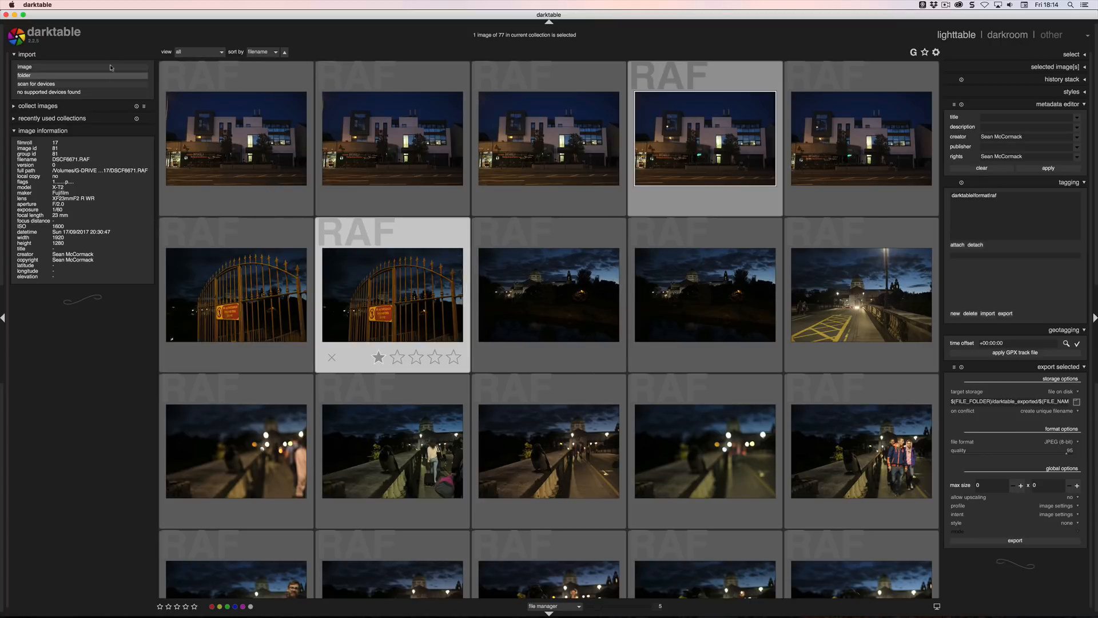
# Scroll darktable's lighttable grid down to the night bridge shots.
pyautogui.scroll(-3)
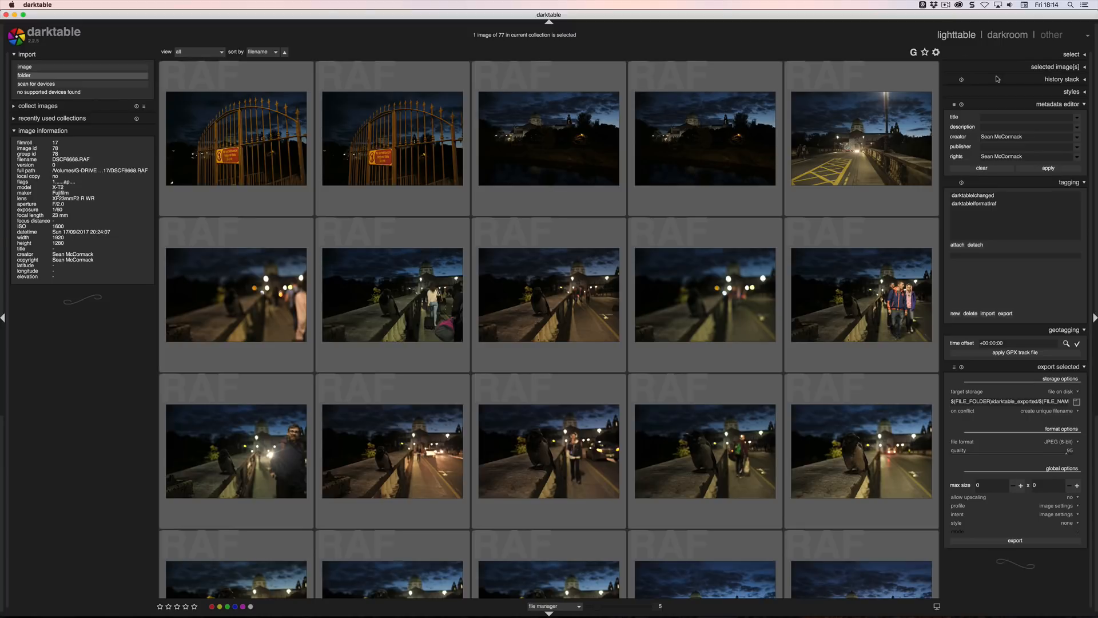
pyautogui.moveTo(1011, 481)
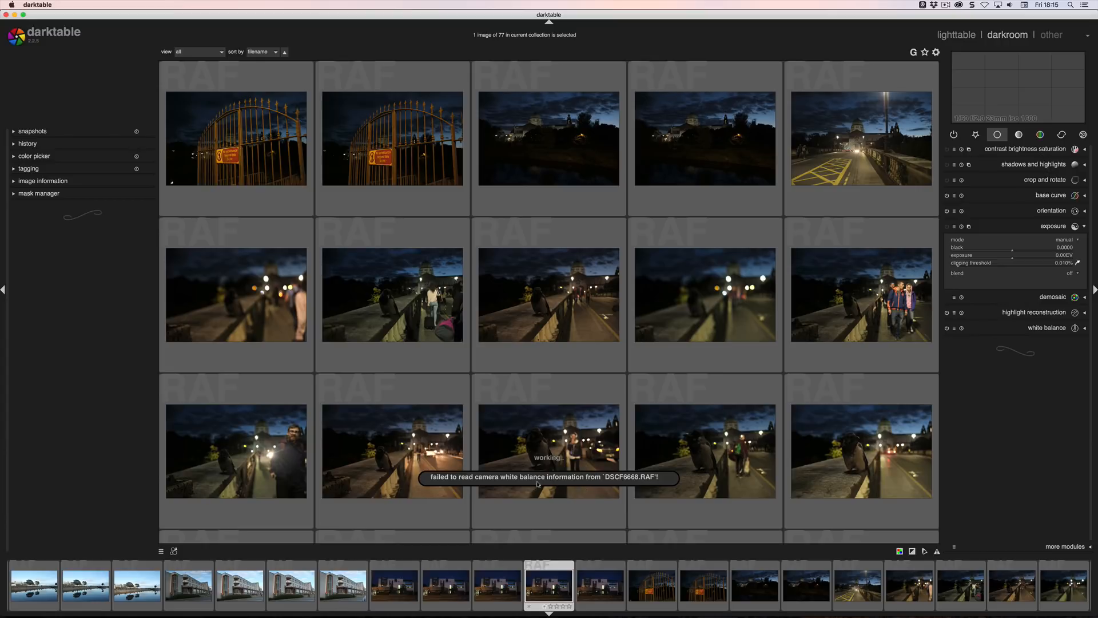
pyautogui.moveTo(742, 306)
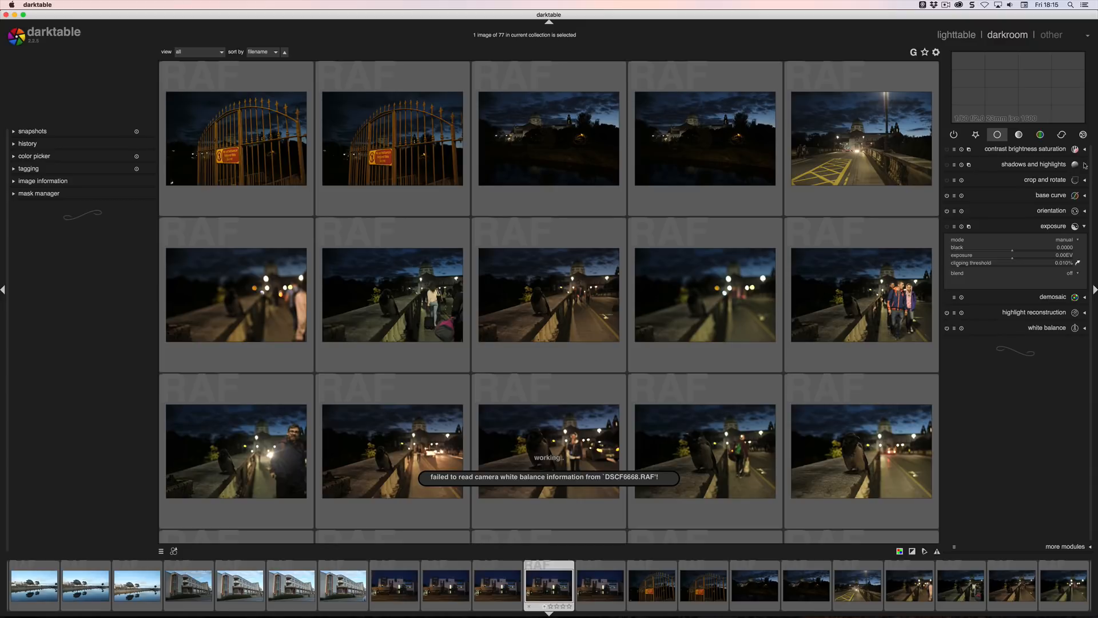
# Expand the orientation and exposure modules for DSCF6668.RAF in the darkroom.
pyautogui.click(1026, 149)
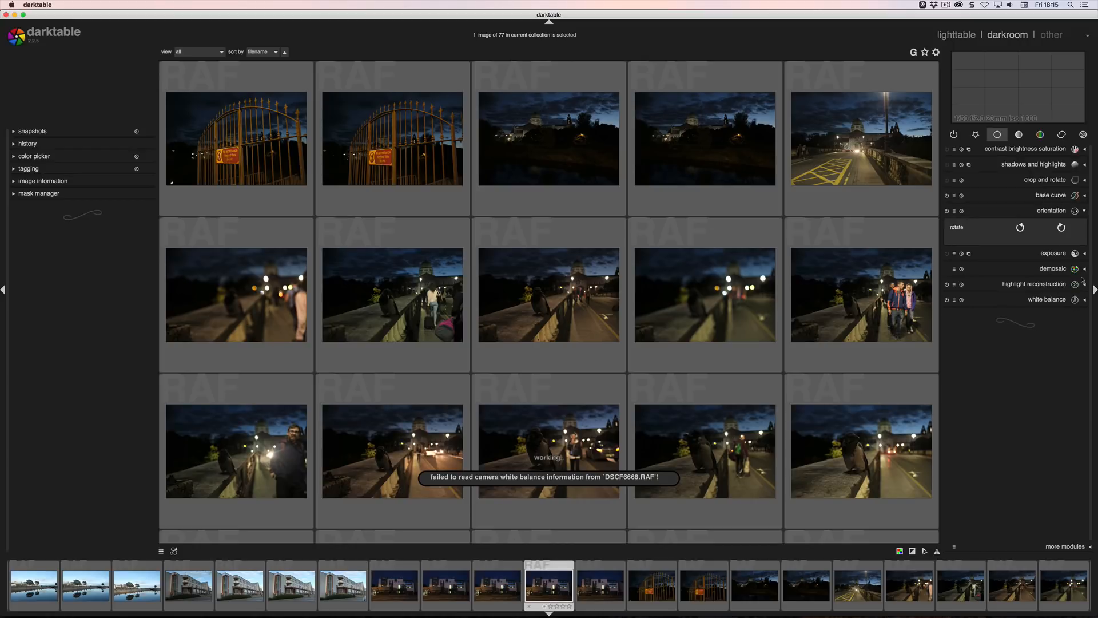
pyautogui.click(1052, 253)
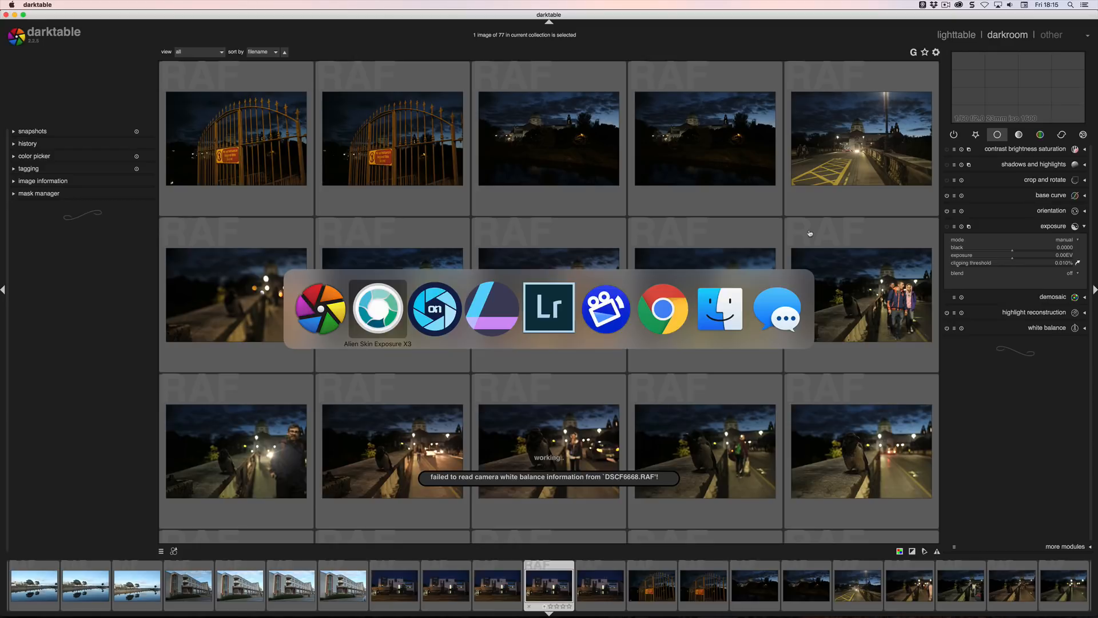
pyautogui.moveTo(605, 309)
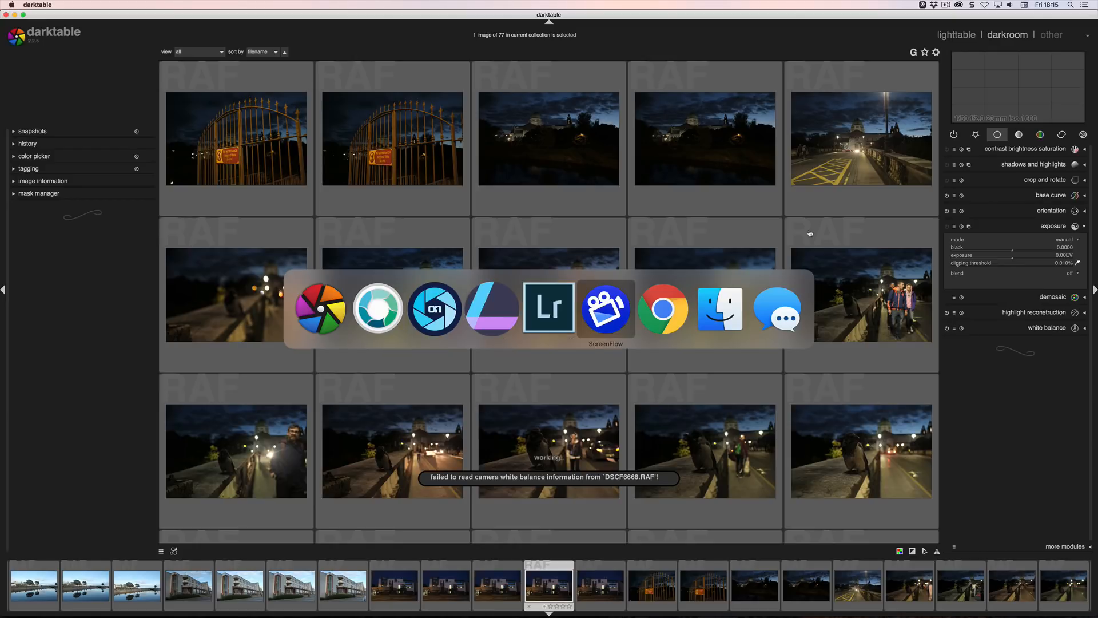
pyautogui.moveTo(662, 309)
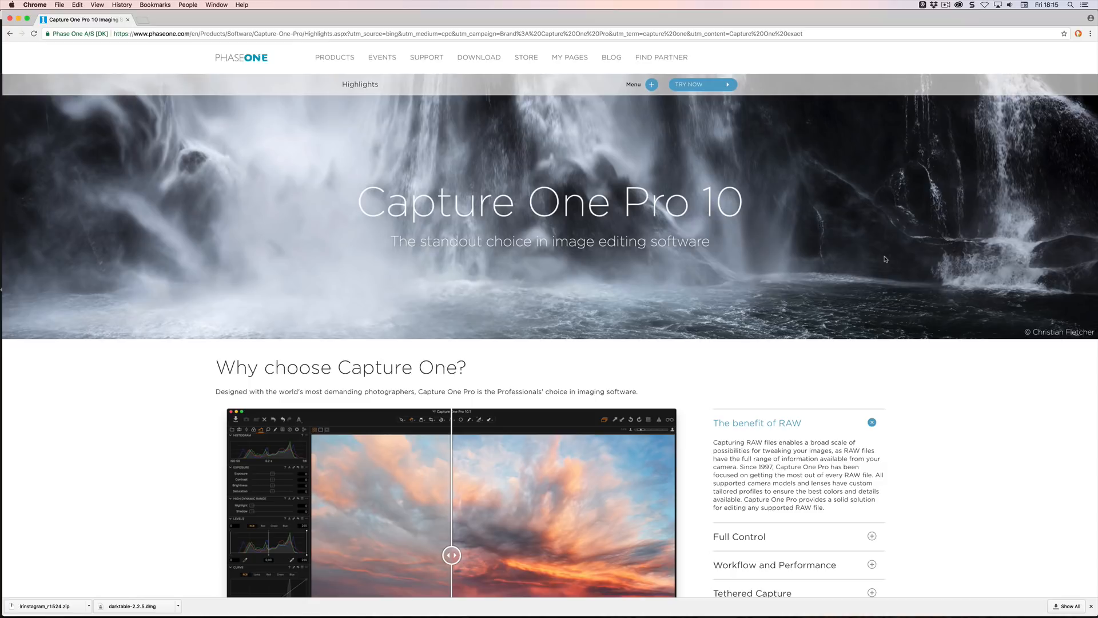
pyautogui.moveTo(887, 260)
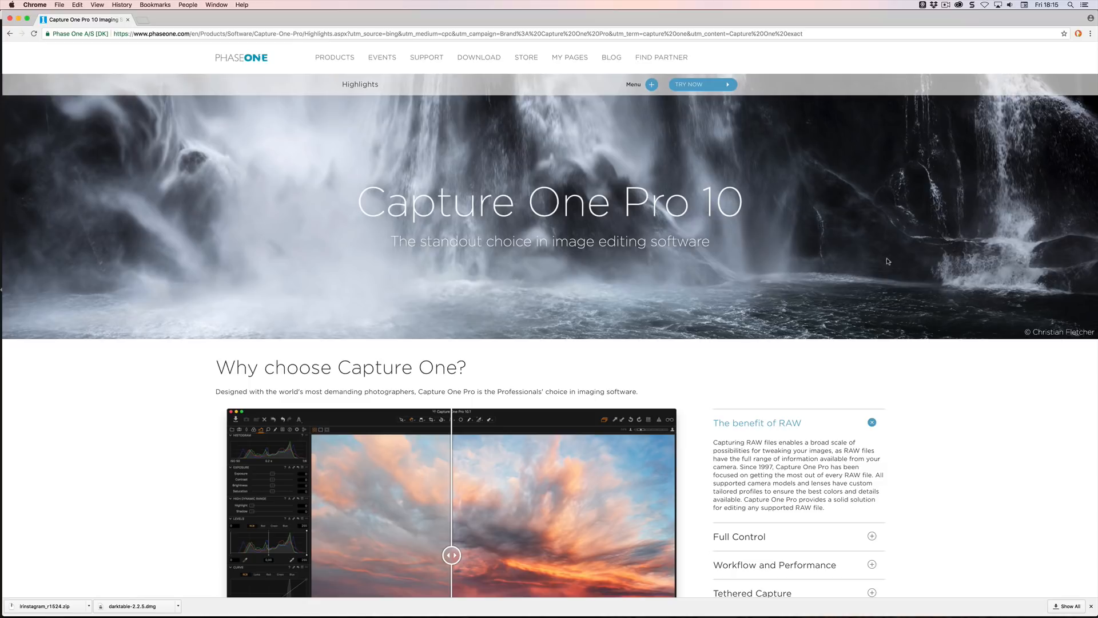
# Scroll the Capture One Pro 10 page past Why choose Capture One? to the trial and purchase options.
pyautogui.scroll(-3)
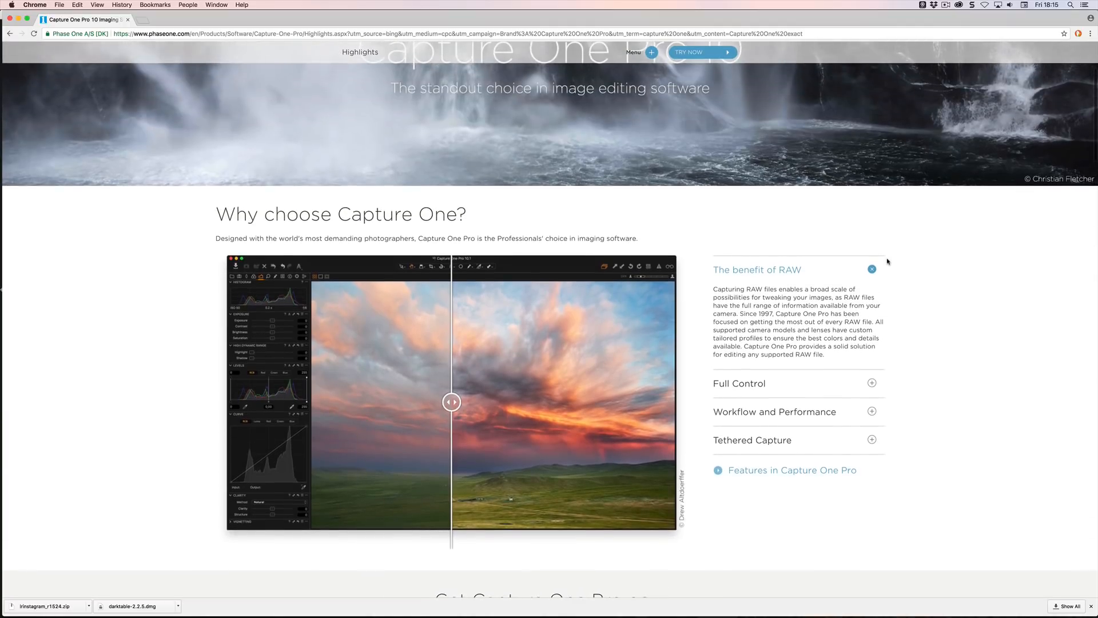
pyautogui.scroll(-3)
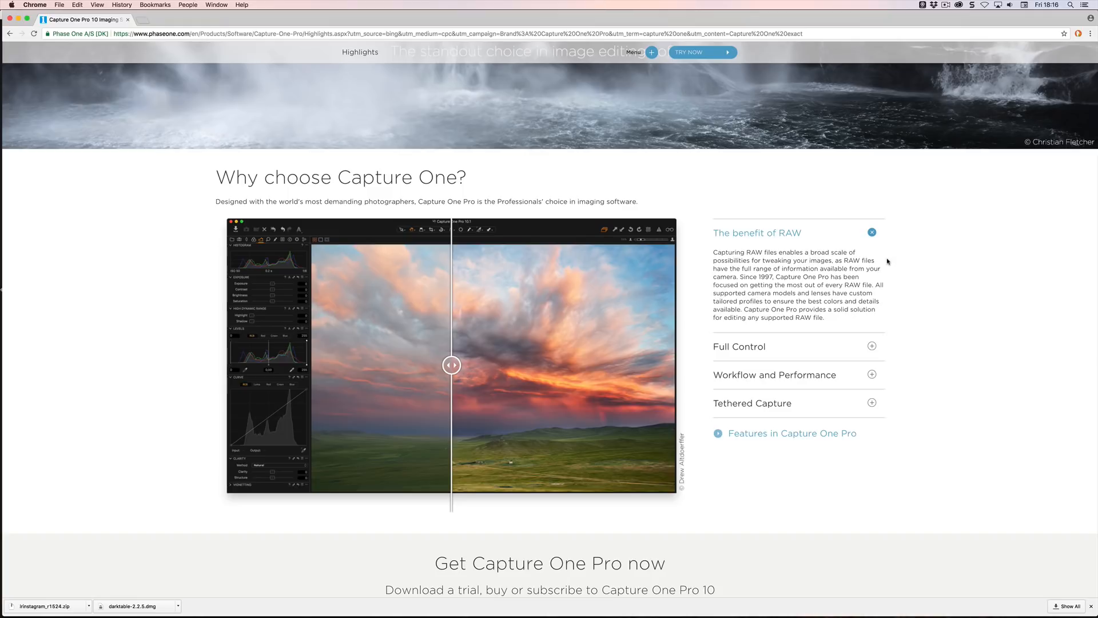
pyautogui.scroll(-3)
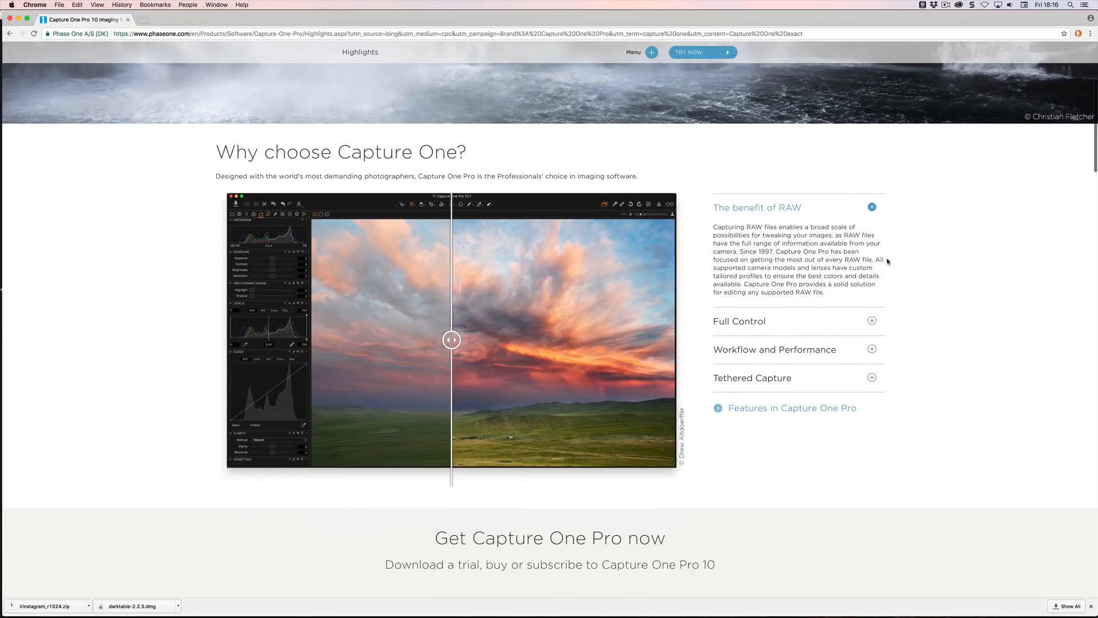